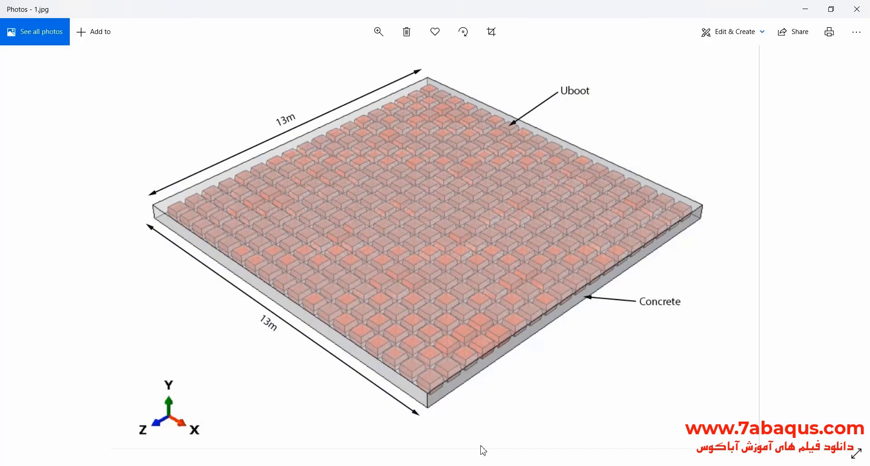
{"action": "mouse_move", "coordinate": [803, 315]}
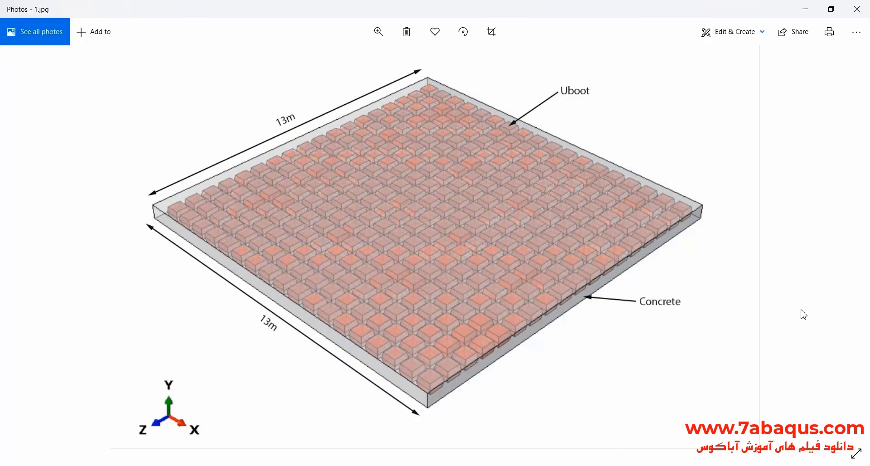
{"action": "mouse_move", "coordinate": [784, 297]}
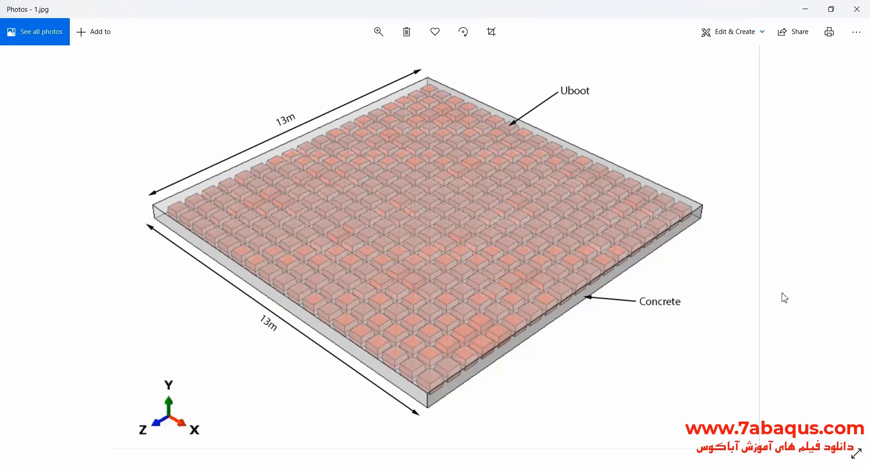
{"action": "mouse_move", "coordinate": [787, 283]}
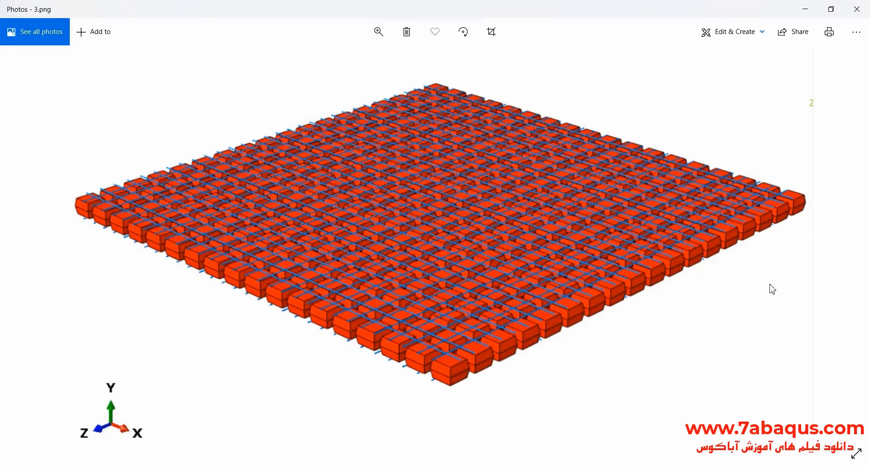
{"action": "mouse_move", "coordinate": [380, 169]}
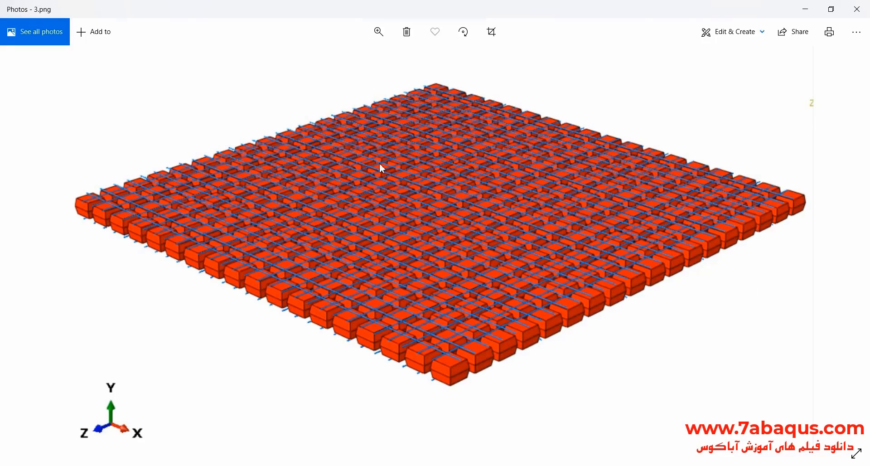
Step: Zoom into 3.png in Photos to inspect the U-boot void array and rebar grid
{"action": "left_click", "coordinate": [378, 32]}
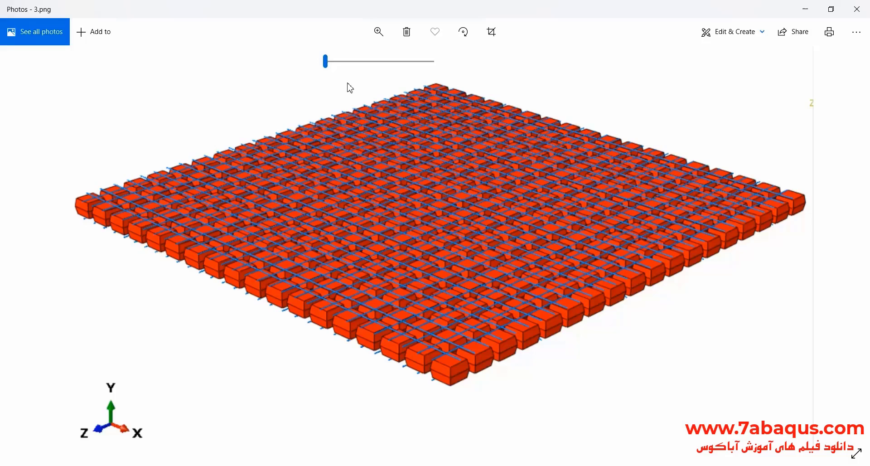
{"action": "left_click_drag", "start_coordinate": [325, 61], "coordinate": [350, 62]}
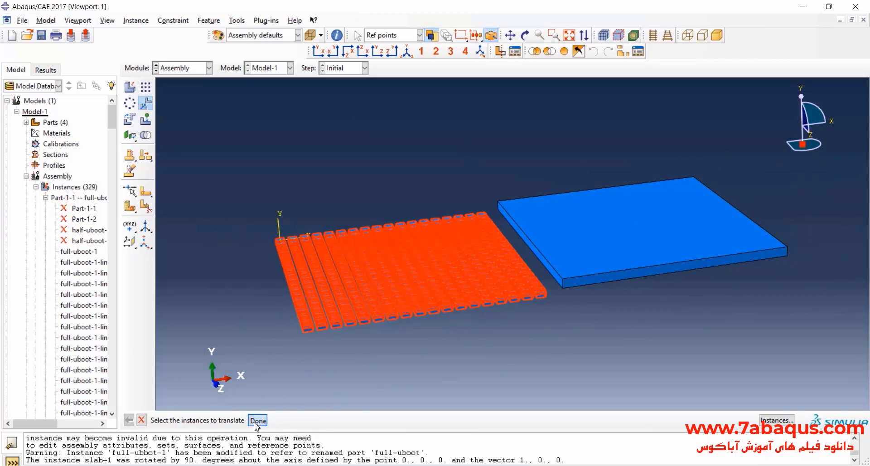
Step: Translate the selected U-boot instances into the slab by 13.74, -0.22, -1.44
{"action": "left_click", "coordinate": [258, 420]}
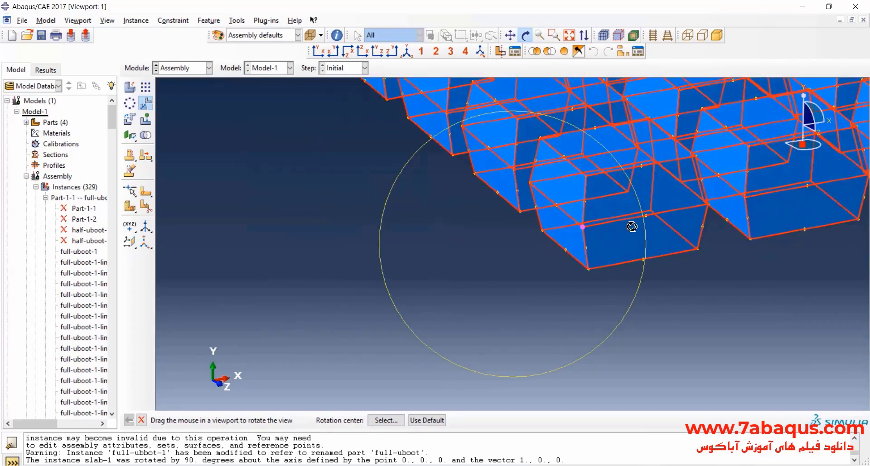
{"action": "left_click_drag", "start_coordinate": [631, 226], "coordinate": [229, 309]}
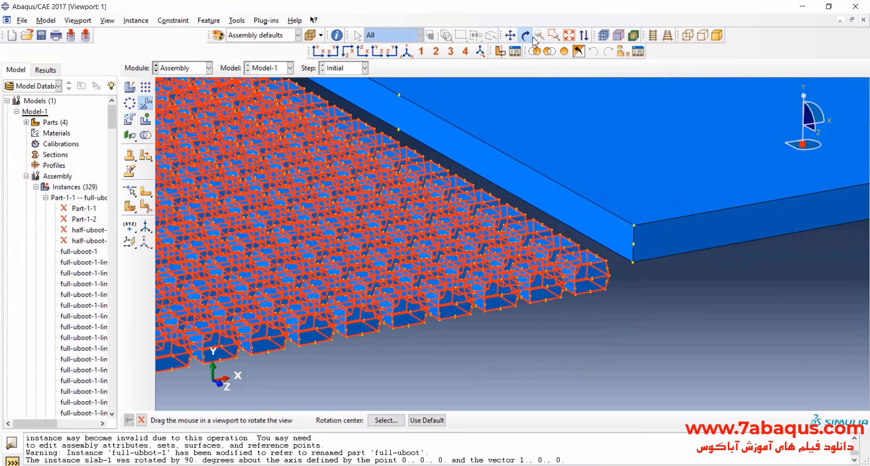
{"action": "left_click", "coordinate": [509, 35]}
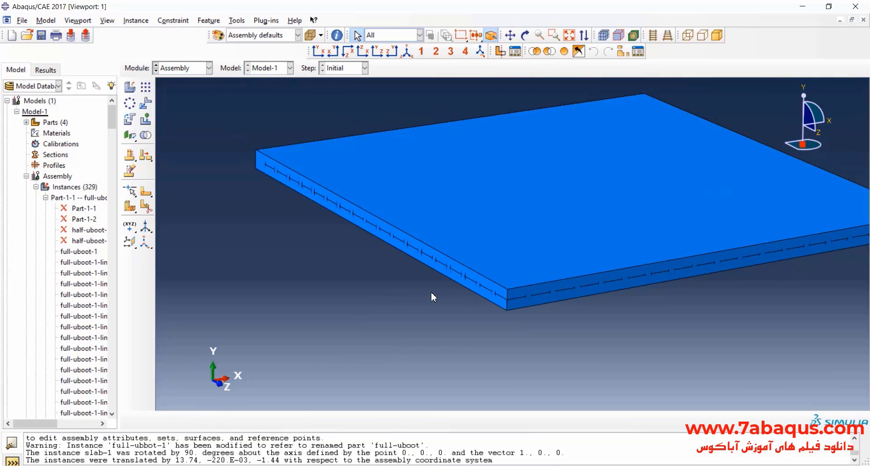
Step: View the slab from the front, then zoom and pan to centre the row of voids
{"action": "left_click", "coordinate": [653, 35]}
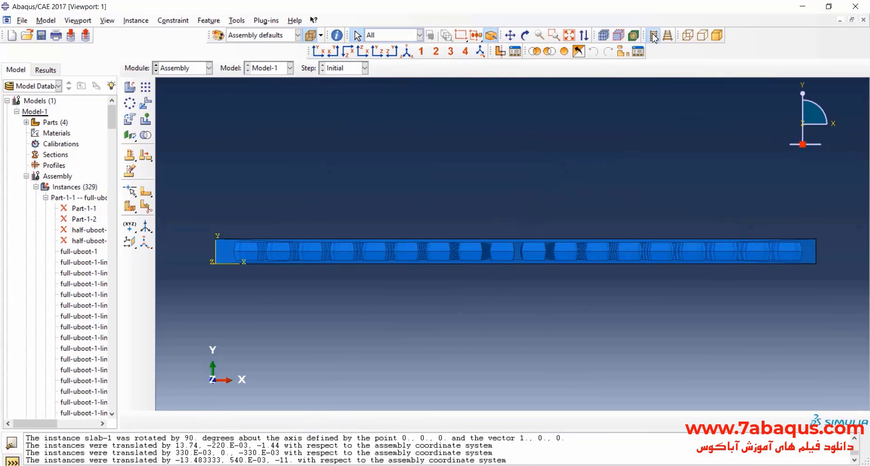
{"action": "left_click", "coordinate": [654, 35]}
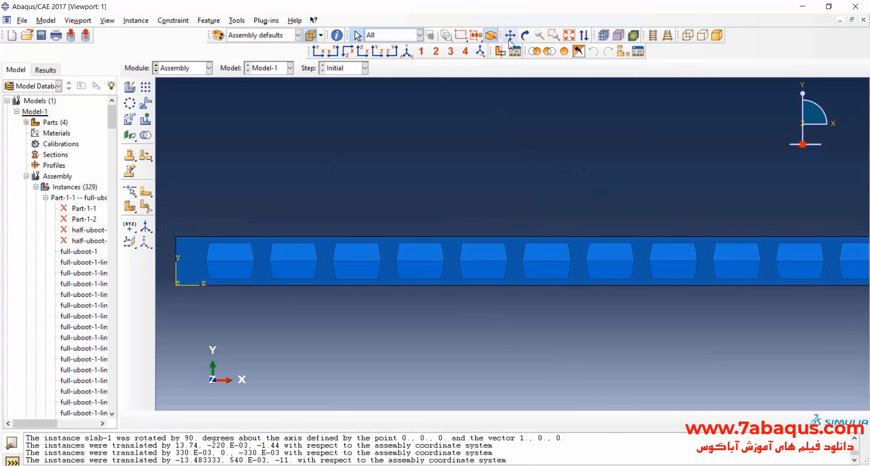
{"action": "left_click", "coordinate": [509, 35]}
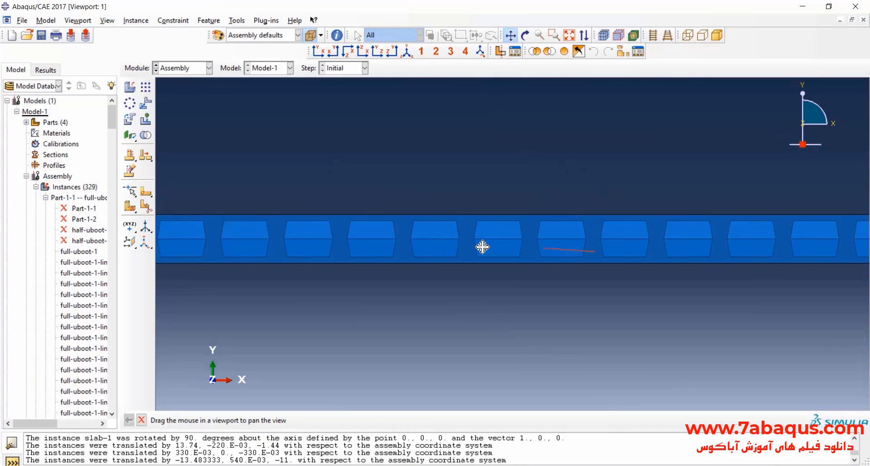
{"action": "left_click_drag", "start_coordinate": [482, 247], "coordinate": [624, 222]}
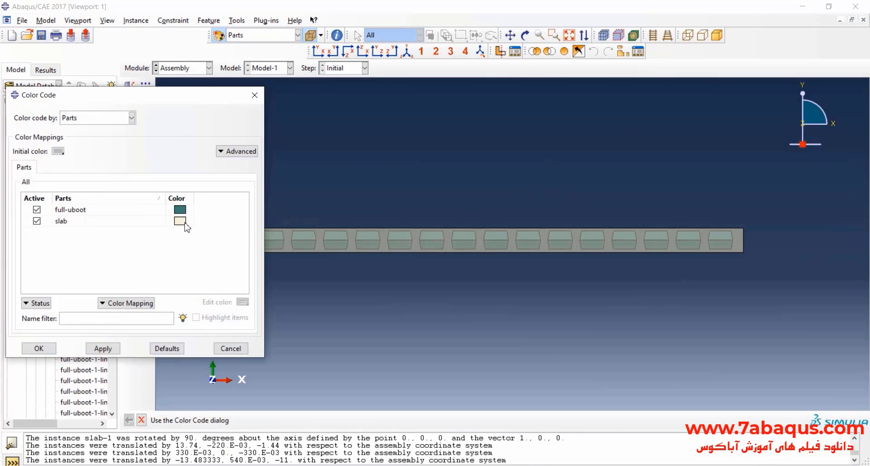
Step: In Color Code, set the slab part to blue and the U-boot part to red
{"action": "left_click", "coordinate": [178, 221]}
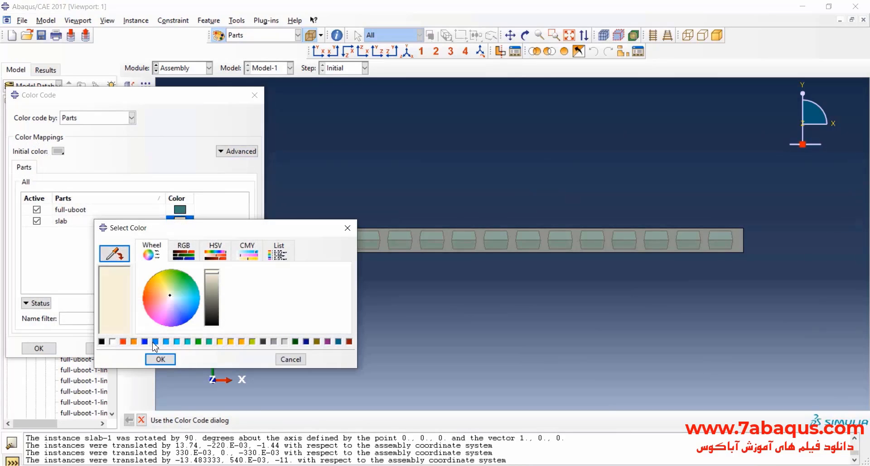
{"action": "left_click", "coordinate": [160, 358]}
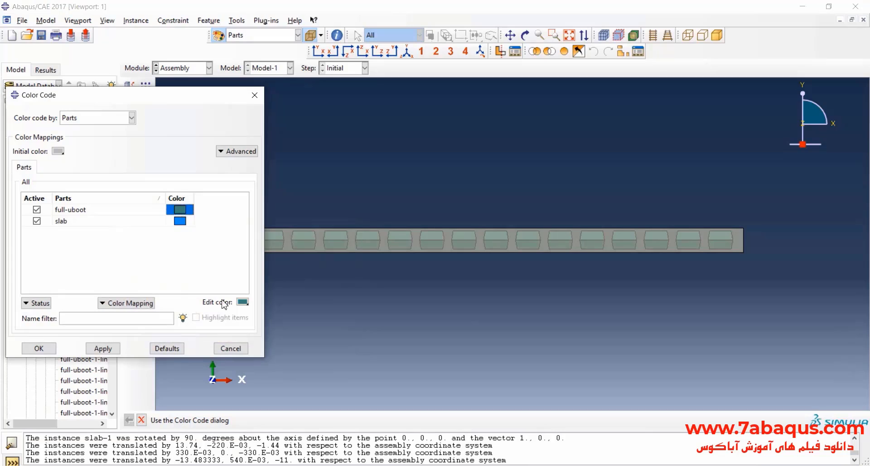
{"action": "left_click", "coordinate": [242, 302]}
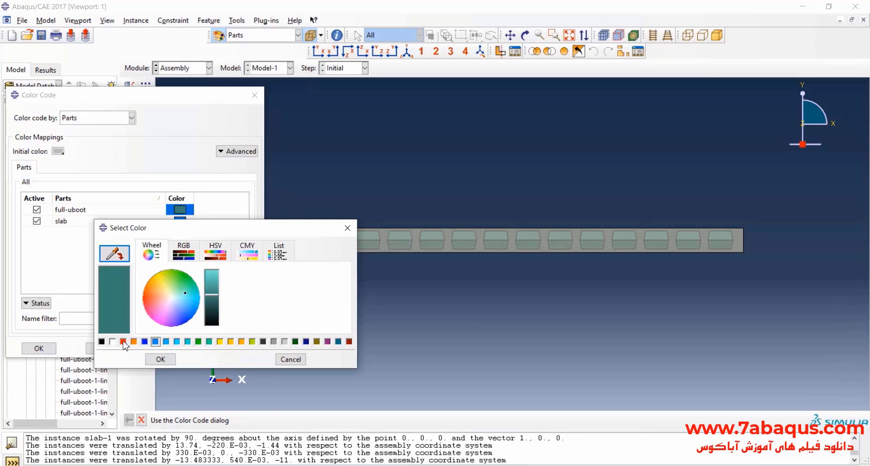
{"action": "left_click", "coordinate": [160, 359]}
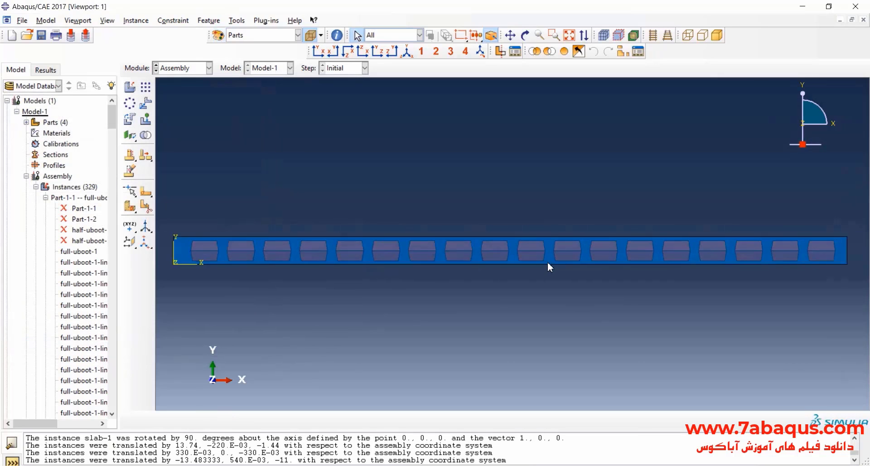
Step: Start a display group and pan across the slab to view the whole U-boot void grid
{"action": "left_click", "coordinate": [549, 252]}
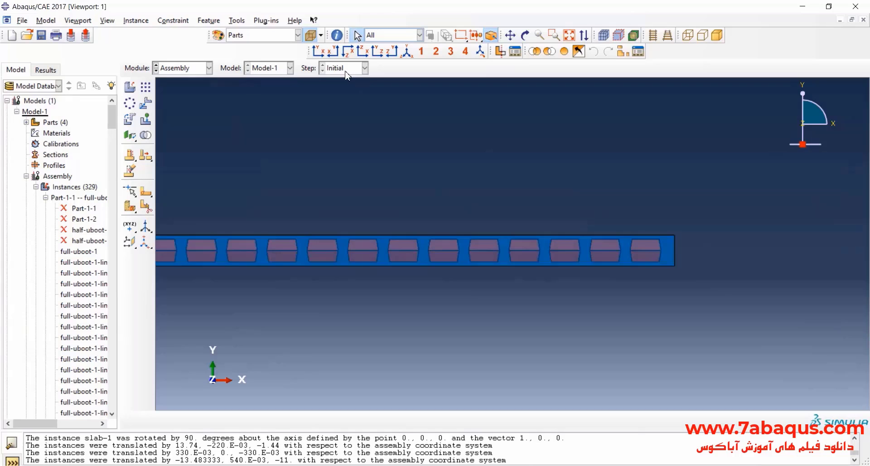
{"action": "left_click", "coordinate": [349, 51]}
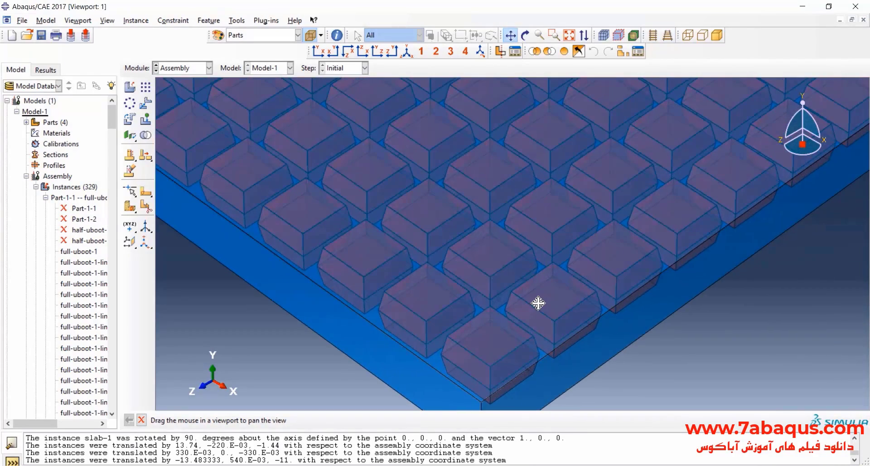
{"action": "left_click_drag", "start_coordinate": [539, 303], "coordinate": [580, 204]}
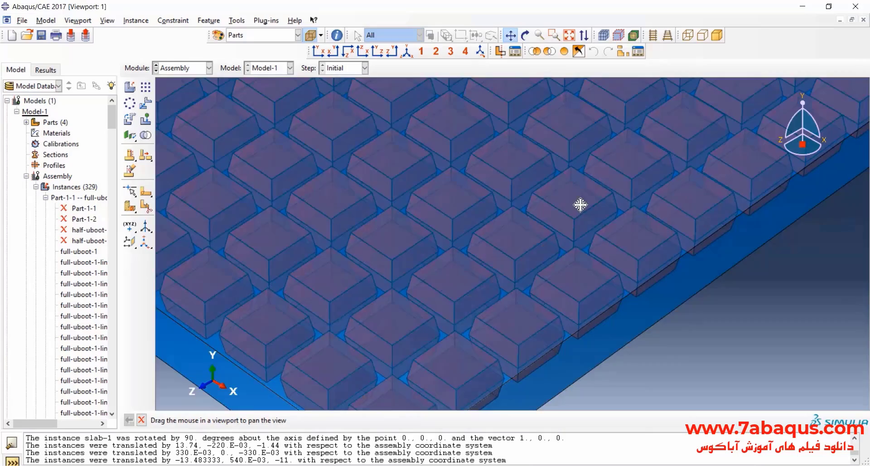
{"action": "left_click_drag", "start_coordinate": [580, 203], "coordinate": [610, 241]}
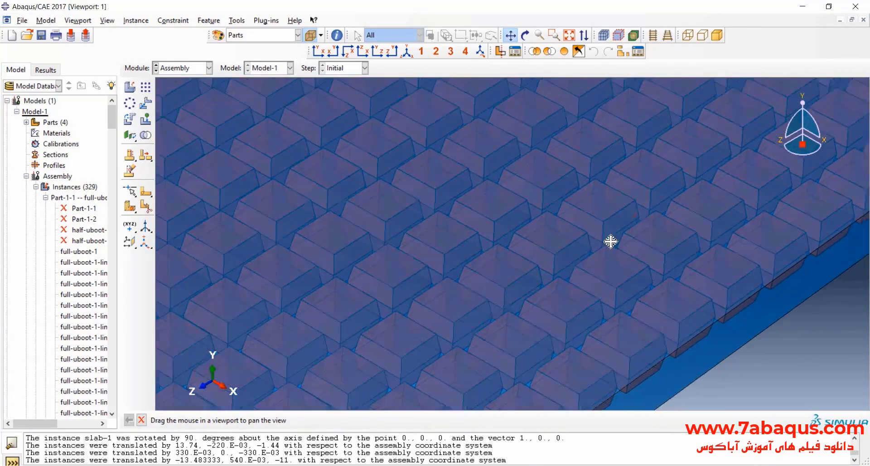
{"action": "left_click_drag", "start_coordinate": [610, 241], "coordinate": [631, 168]}
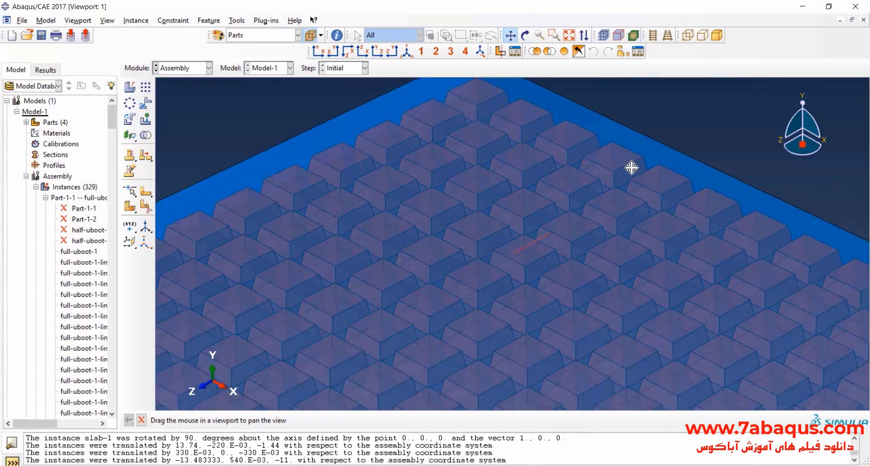
{"action": "left_click_drag", "start_coordinate": [631, 168], "coordinate": [385, 209]}
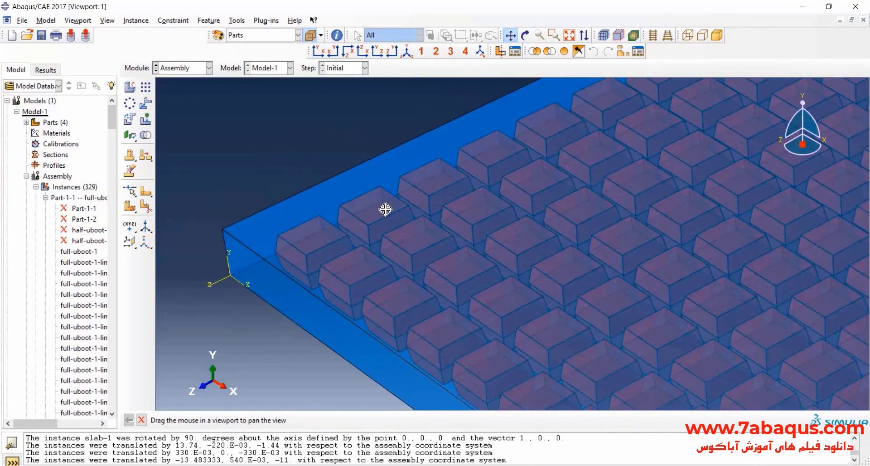
{"action": "left_click_drag", "start_coordinate": [385, 209], "coordinate": [375, 198]}
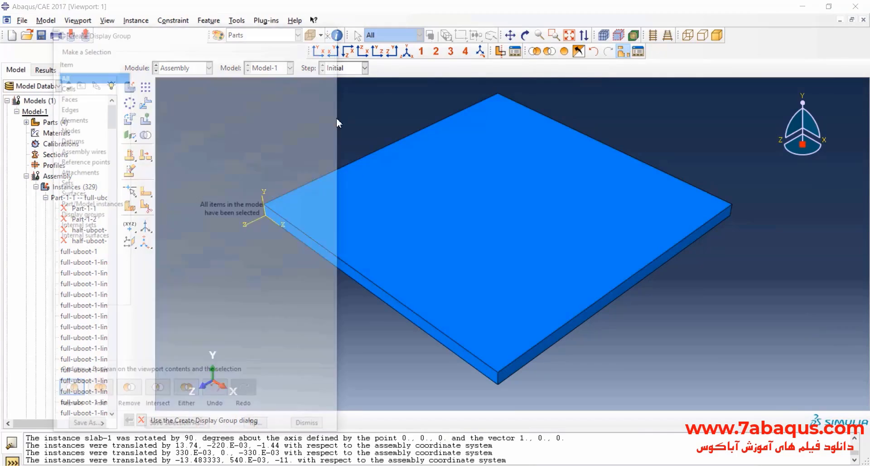
Step: Remove slab-1 from the display, orbit the void blocks, then instance the rebar mesh part
{"action": "left_click", "coordinate": [74, 36]}
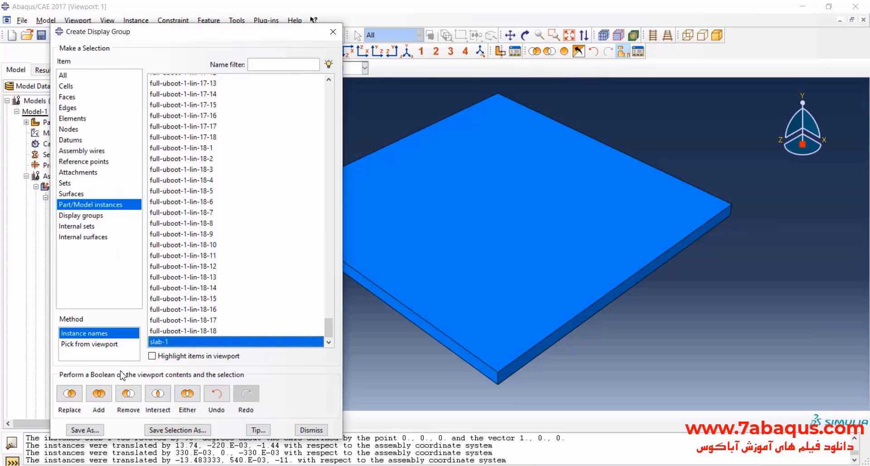
{"action": "left_click", "coordinate": [128, 392]}
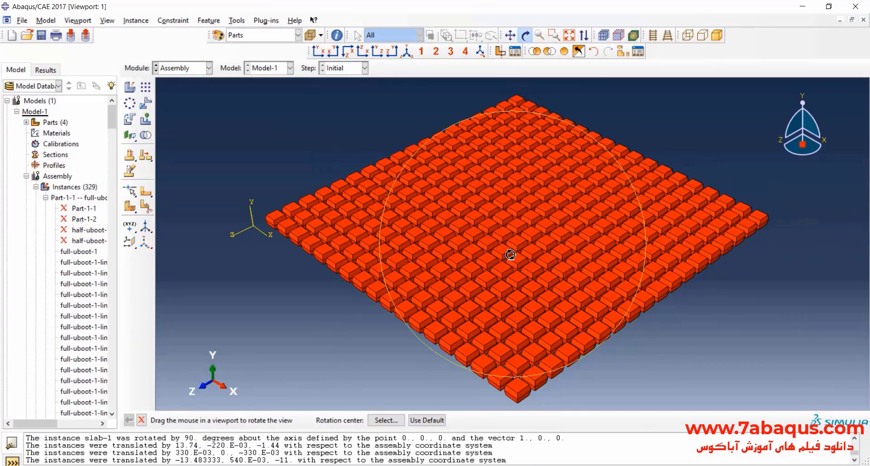
{"action": "left_click_drag", "start_coordinate": [509, 255], "coordinate": [526, 214]}
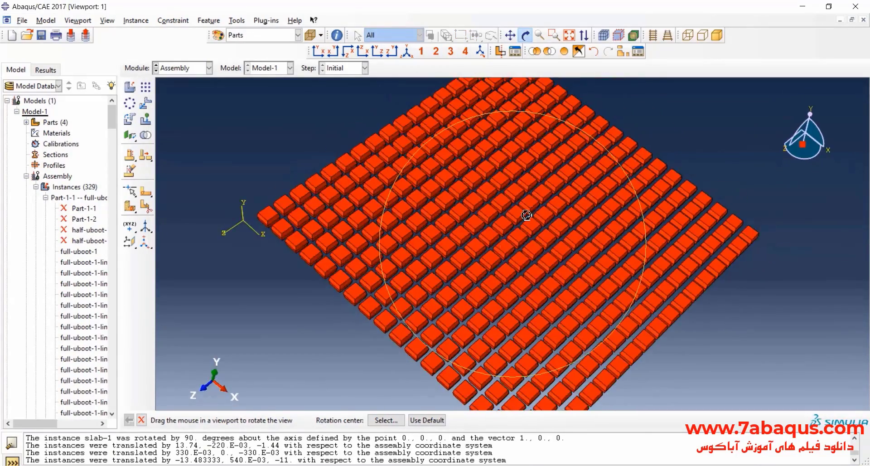
{"action": "left_click_drag", "start_coordinate": [525, 216], "coordinate": [526, 265]}
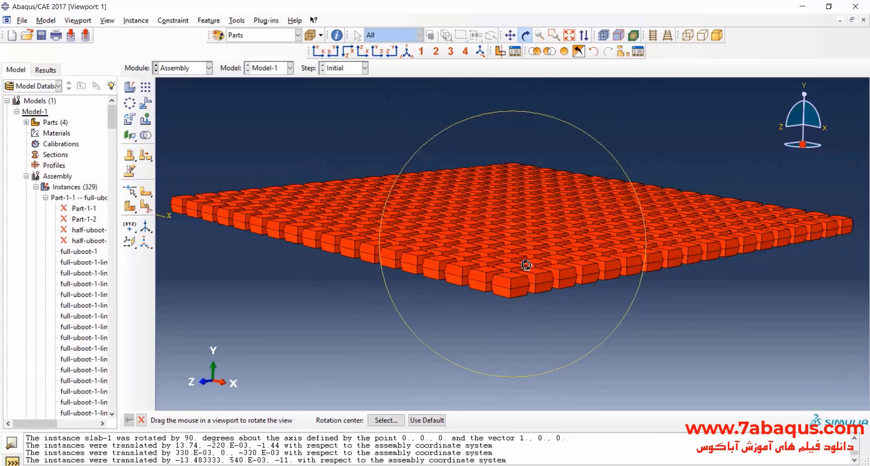
{"action": "left_click_drag", "start_coordinate": [526, 265], "coordinate": [561, 254]}
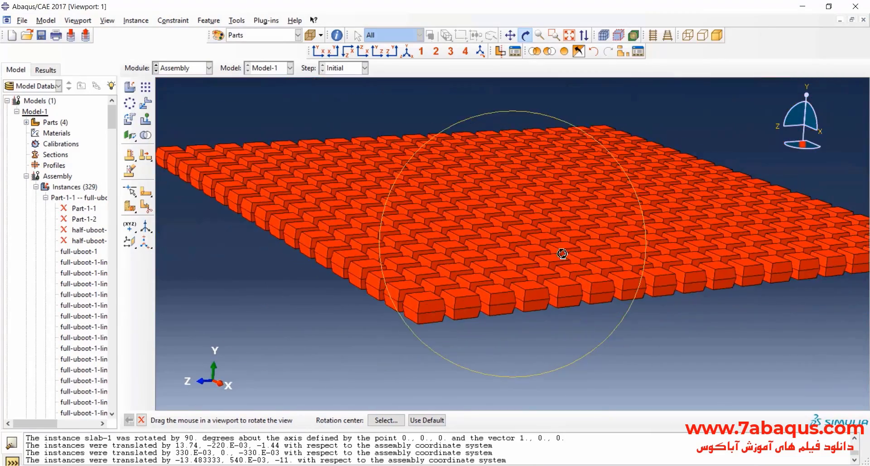
{"action": "left_click_drag", "start_coordinate": [561, 253], "coordinate": [463, 263]}
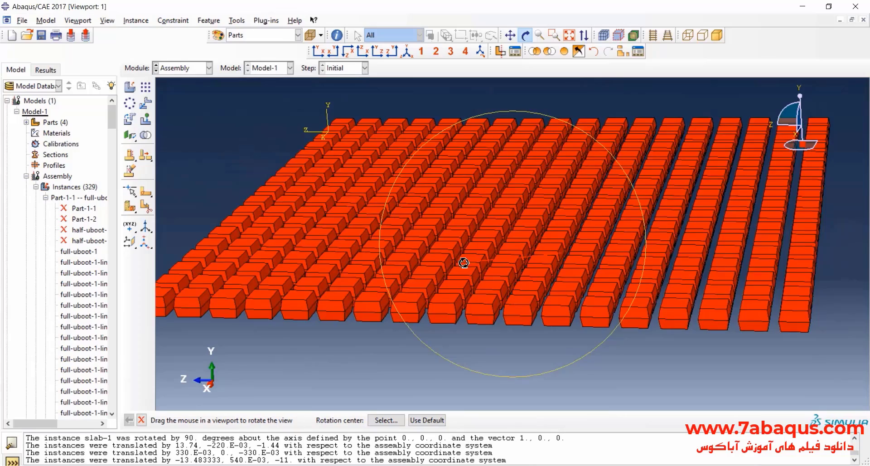
{"action": "left_click_drag", "start_coordinate": [463, 263], "coordinate": [209, 333]}
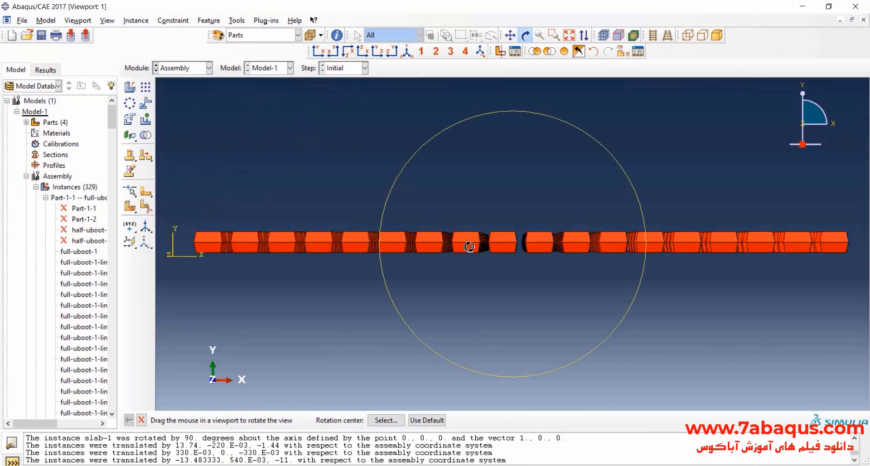
{"action": "left_click", "coordinate": [660, 35]}
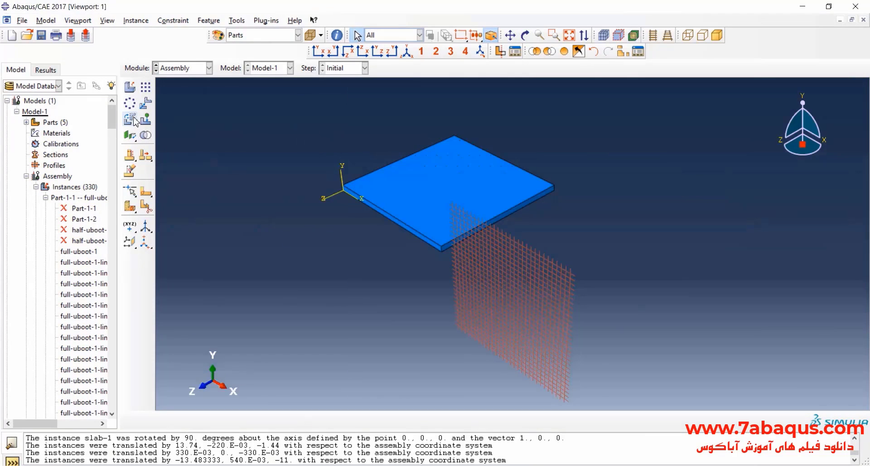
Step: Rotate the rebar mesh 90° about X and translate it to the slab corner
{"action": "left_click", "coordinate": [131, 119]}
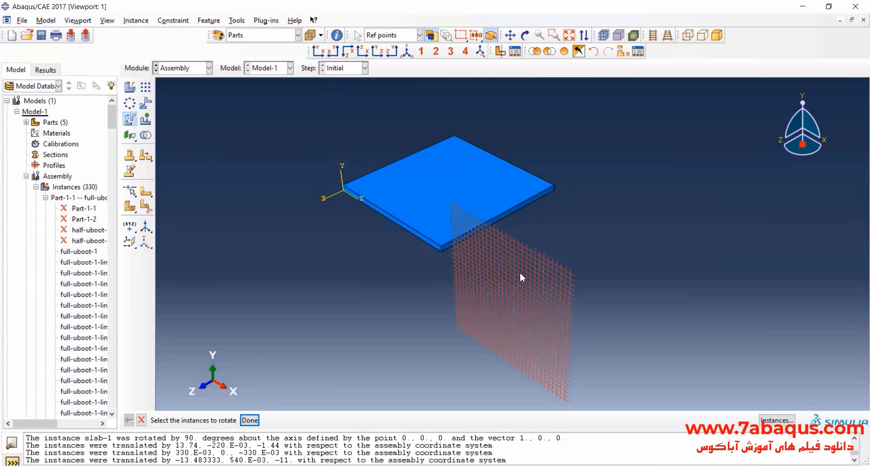
{"action": "left_click", "coordinate": [249, 419]}
{"action": "type", "text": "1 0 0"}
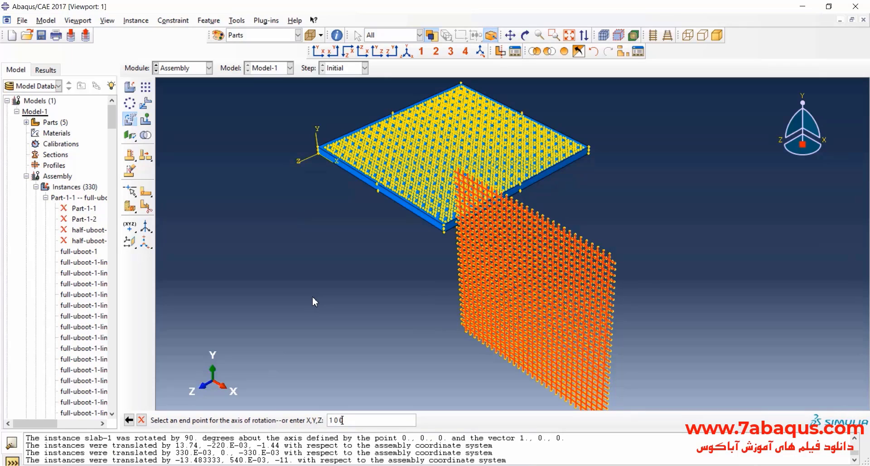
{"action": "key", "text": "Return"}
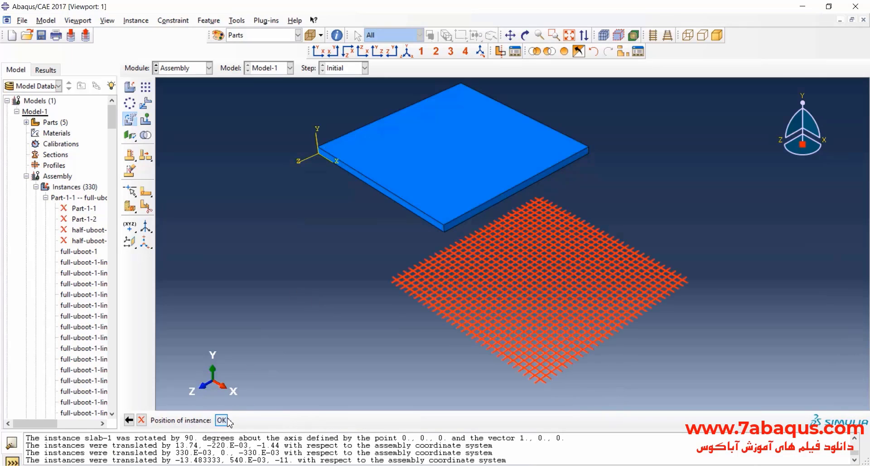
{"action": "left_click", "coordinate": [221, 419]}
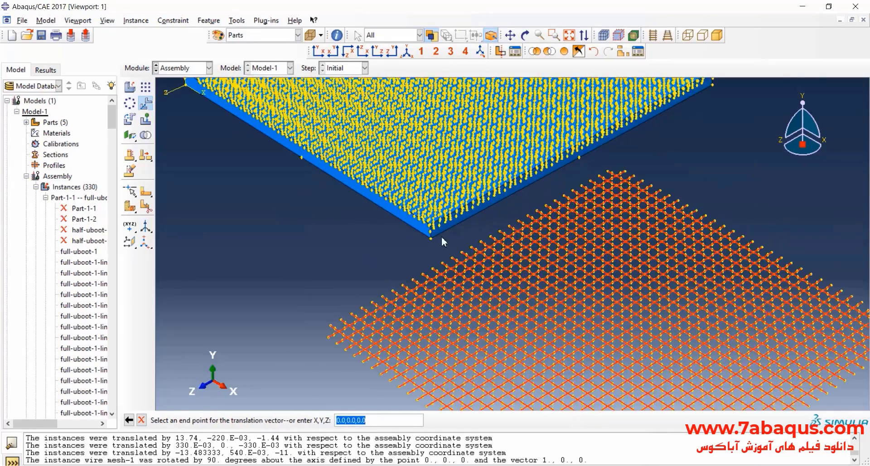
{"action": "left_click", "coordinate": [431, 238]}
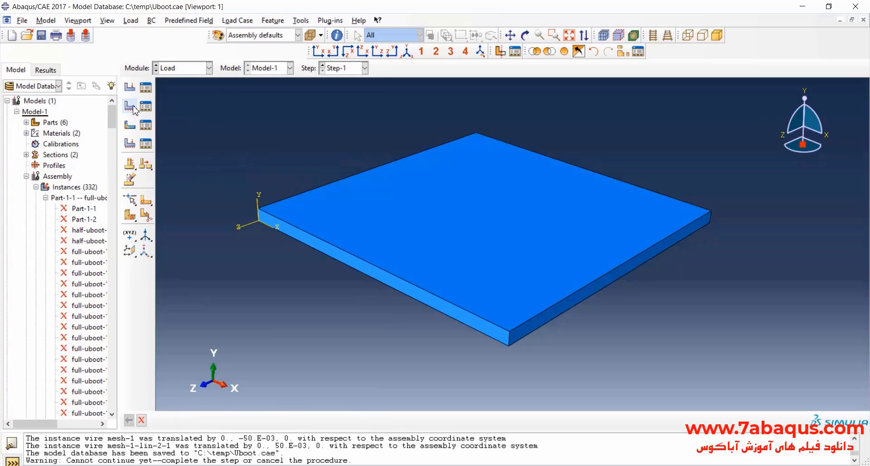
Step: Create an Initial-step Displacement/Rotation BC fixing U1–UR3 on the slab's four side faces
{"action": "left_click", "coordinate": [129, 106]}
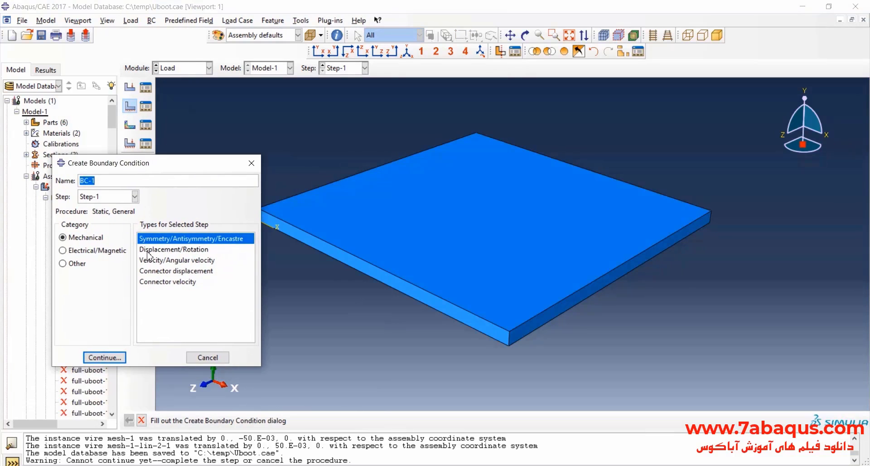
{"action": "left_click", "coordinate": [137, 196]}
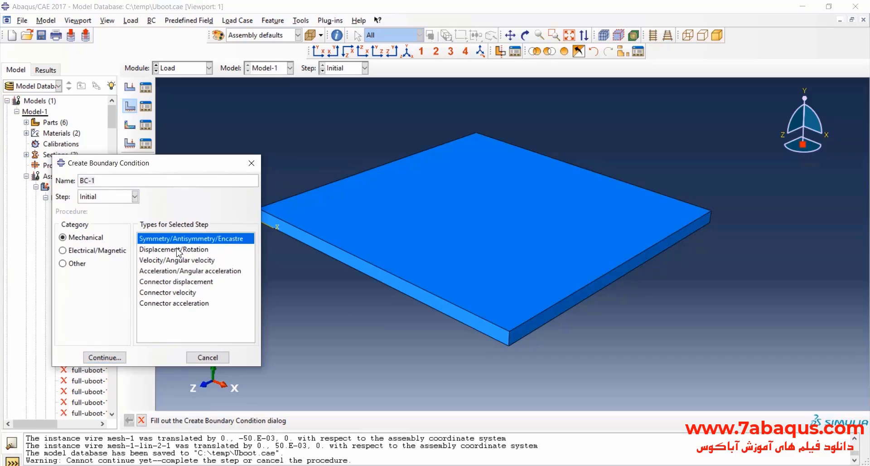
{"action": "left_click", "coordinate": [173, 249]}
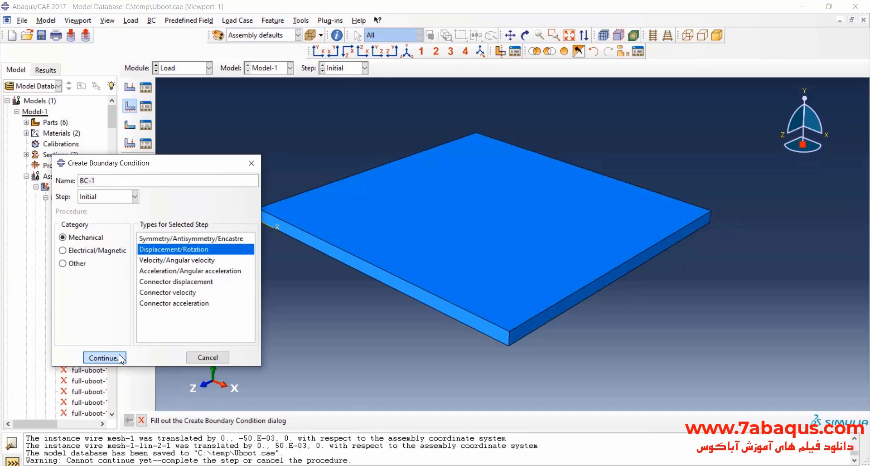
{"action": "left_click", "coordinate": [103, 357]}
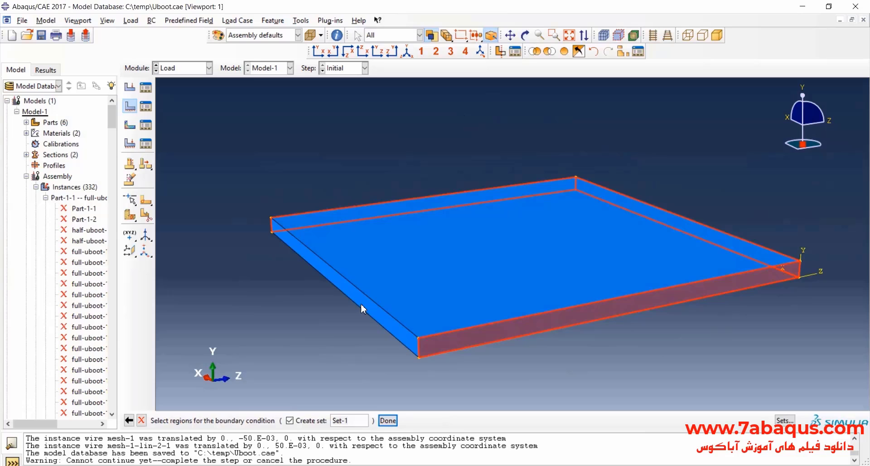
{"action": "left_click", "coordinate": [387, 420]}
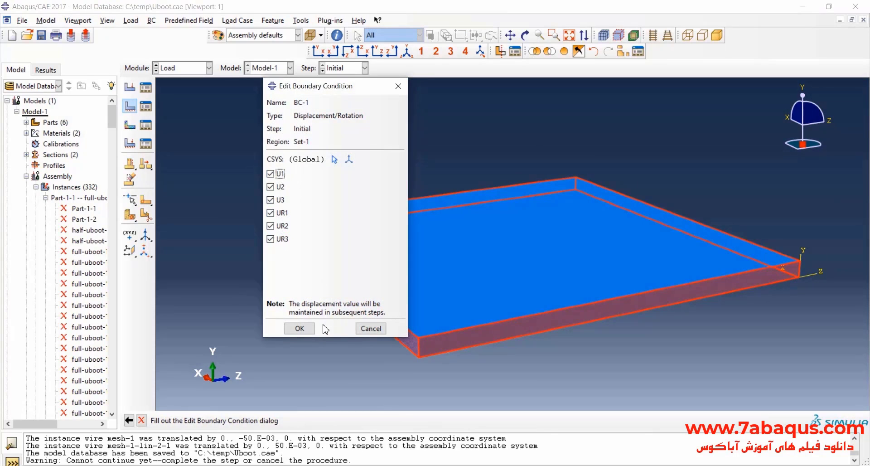
{"action": "left_click", "coordinate": [299, 328]}
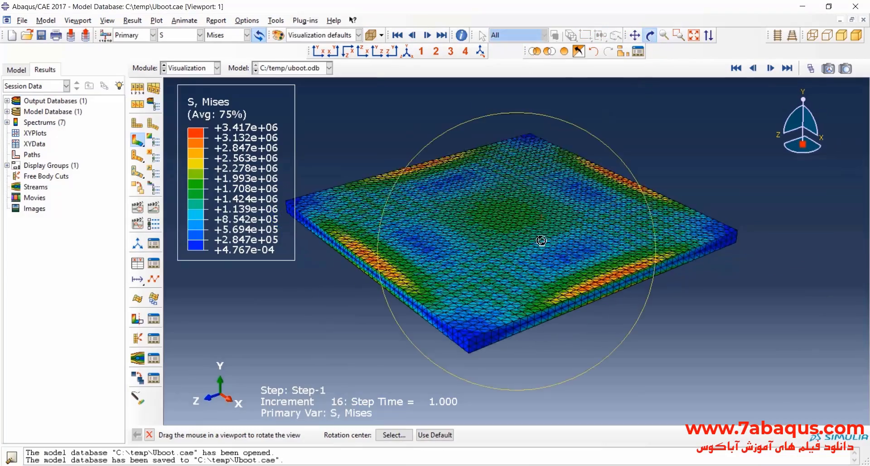
Step: Orbit and animate the Mises stress plot, then switch the contour to U, Magnitude
{"action": "left_click_drag", "start_coordinate": [541, 240], "coordinate": [529, 263]}
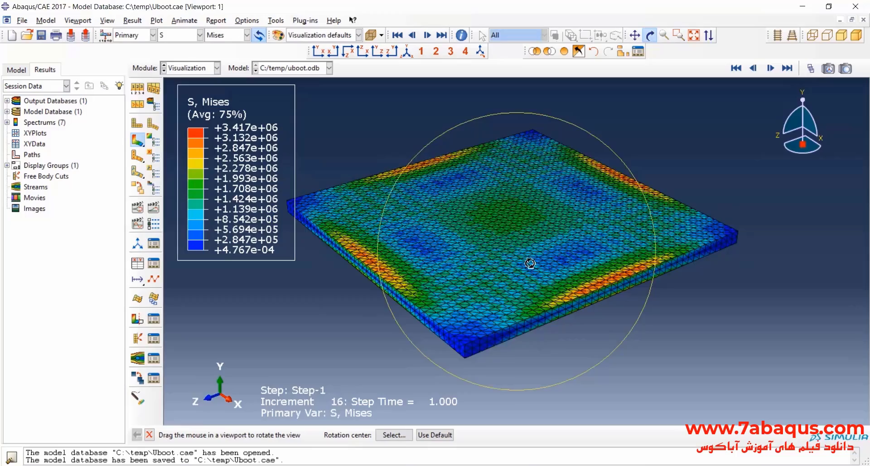
{"action": "left_click_drag", "start_coordinate": [529, 263], "coordinate": [435, 166]}
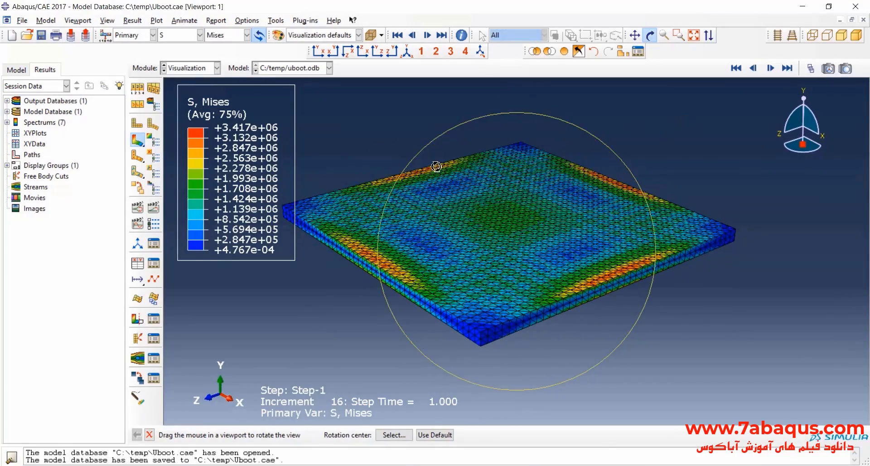
{"action": "left_click", "coordinate": [753, 67]}
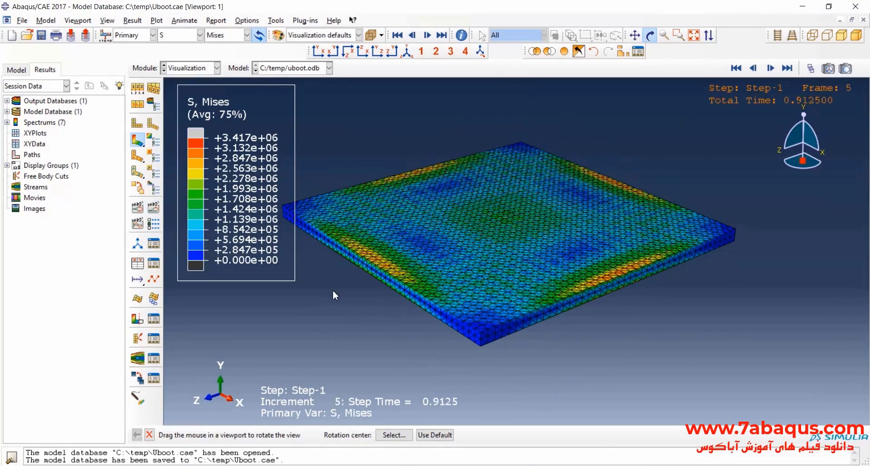
{"action": "left_click", "coordinate": [427, 35]}
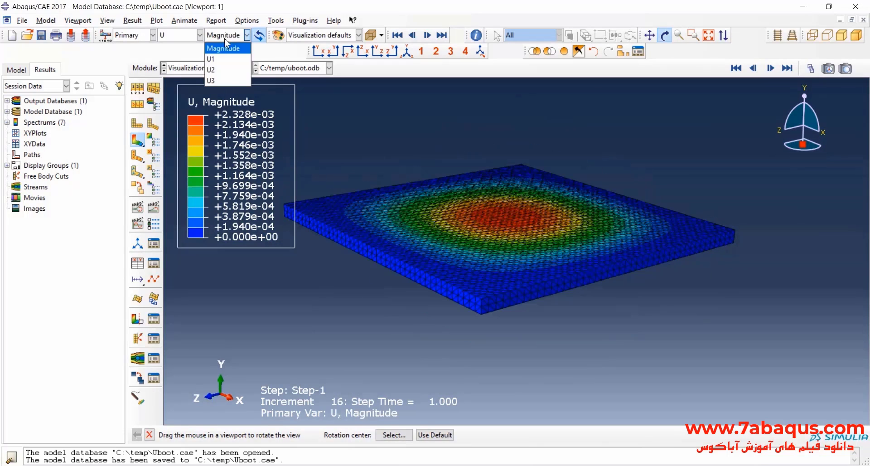
Step: Orbit the displaced slab from several angles, then plot S, Mises contours
{"action": "left_click", "coordinate": [210, 70]}
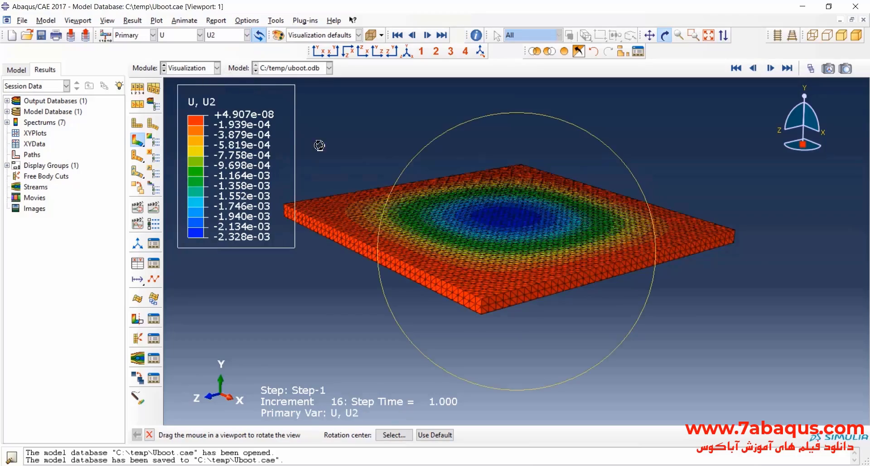
{"action": "left_click_drag", "start_coordinate": [318, 145], "coordinate": [517, 196]}
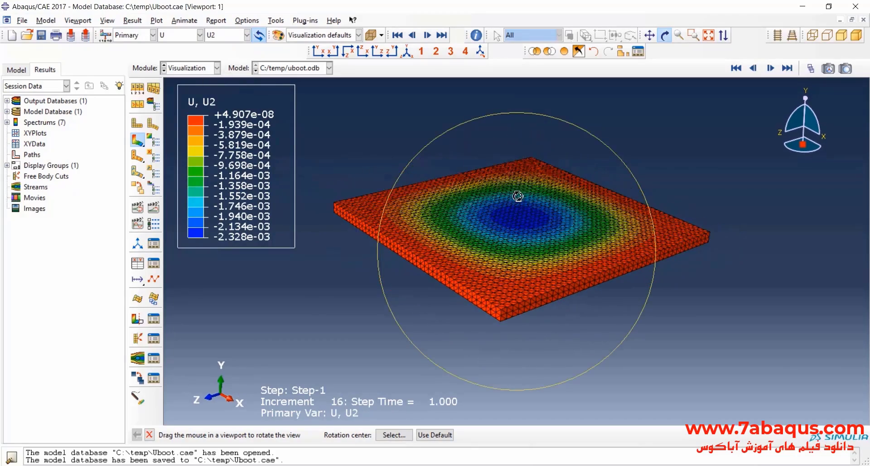
{"action": "left_click_drag", "start_coordinate": [519, 196], "coordinate": [514, 189]}
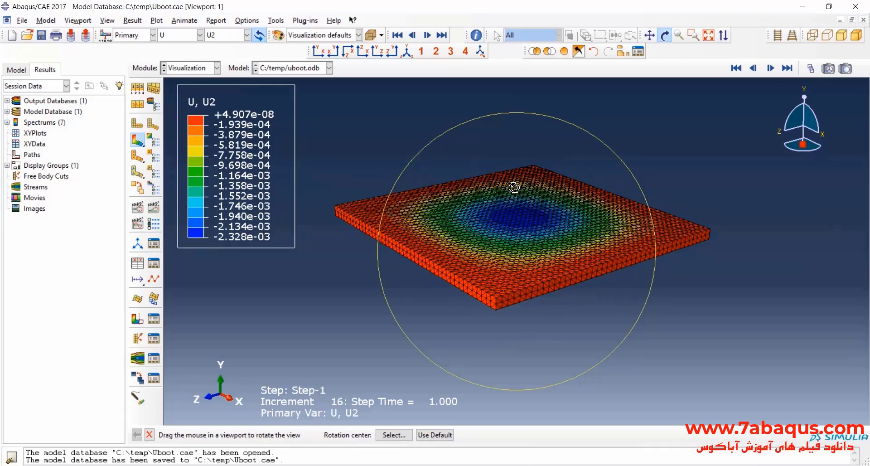
{"action": "left_click_drag", "start_coordinate": [514, 188], "coordinate": [522, 221]}
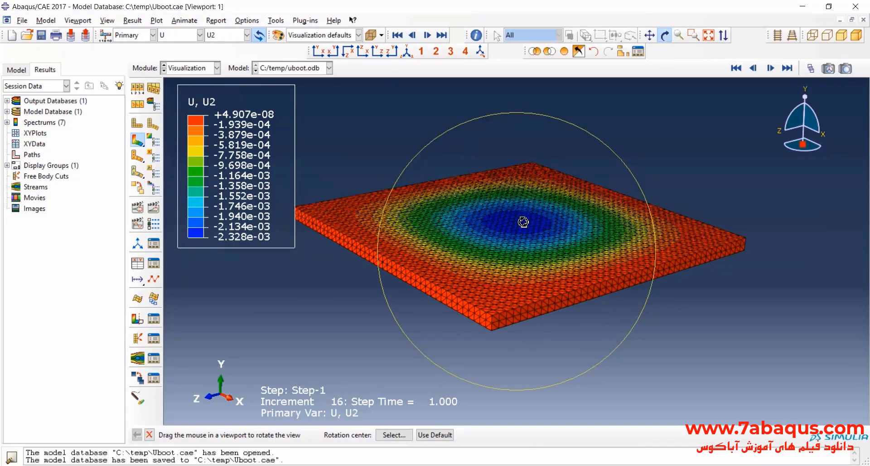
{"action": "left_click_drag", "start_coordinate": [521, 221], "coordinate": [507, 216]}
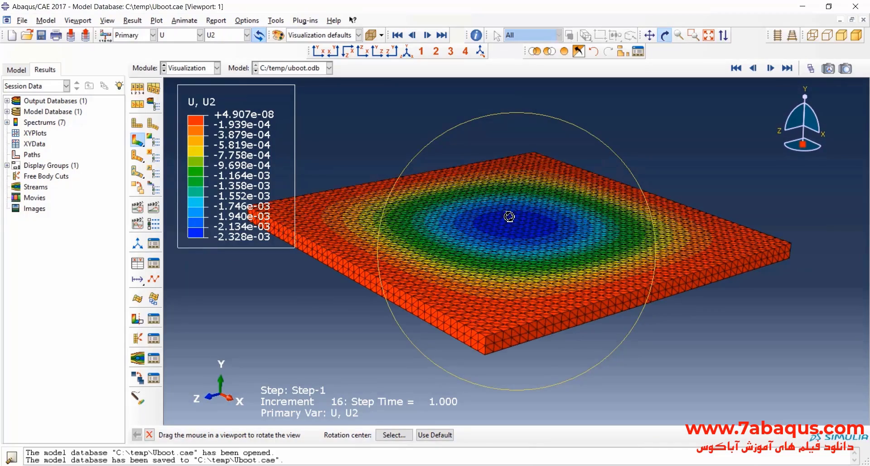
{"action": "left_click_drag", "start_coordinate": [509, 216], "coordinate": [232, 248]}
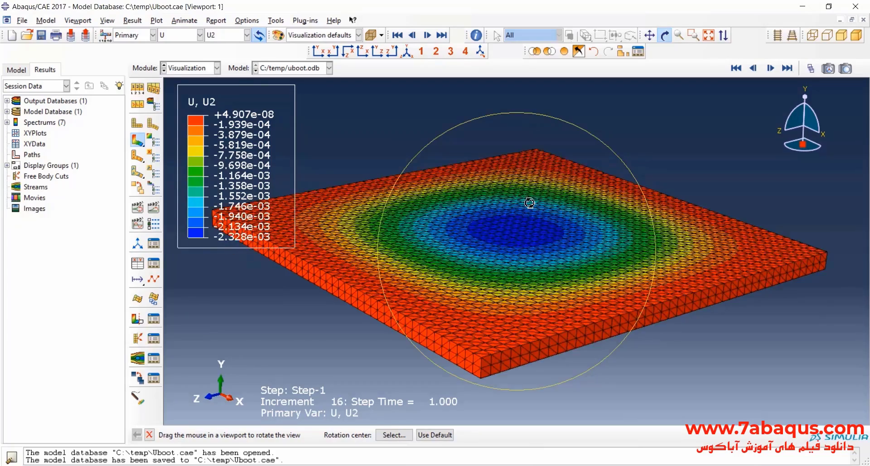
{"action": "left_click_drag", "start_coordinate": [530, 202], "coordinate": [514, 222]}
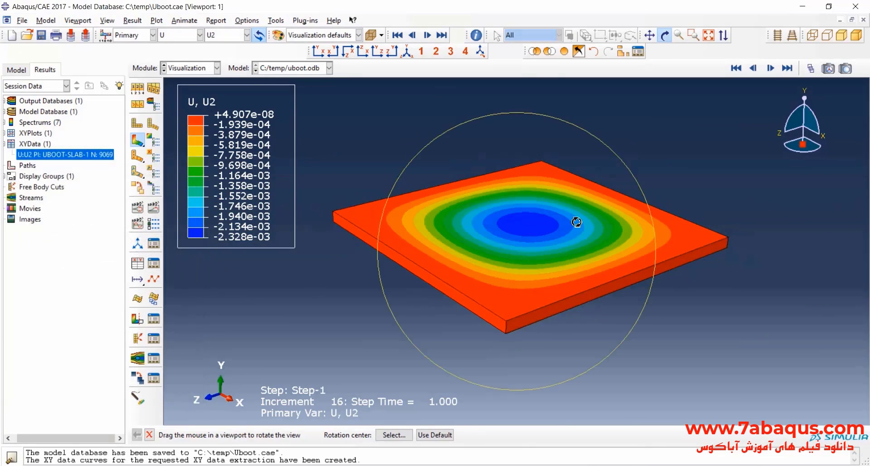
{"action": "left_click", "coordinate": [200, 35]}
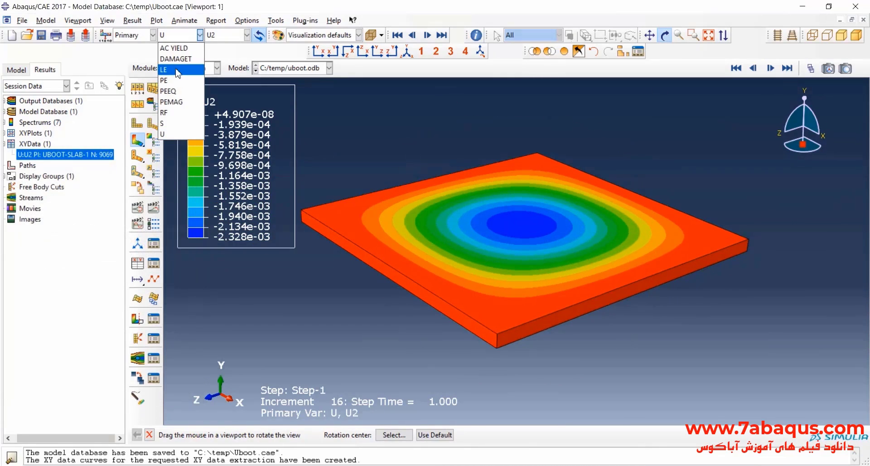
{"action": "left_click", "coordinate": [168, 124]}
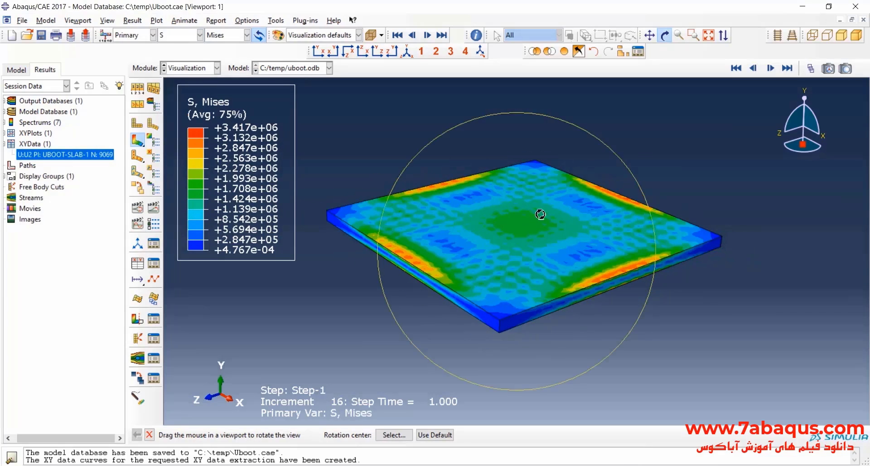
Step: Rotate the stressed slab and bring up the View Cut Manager for an X-plane cut
{"action": "left_click_drag", "start_coordinate": [540, 215], "coordinate": [523, 271]}
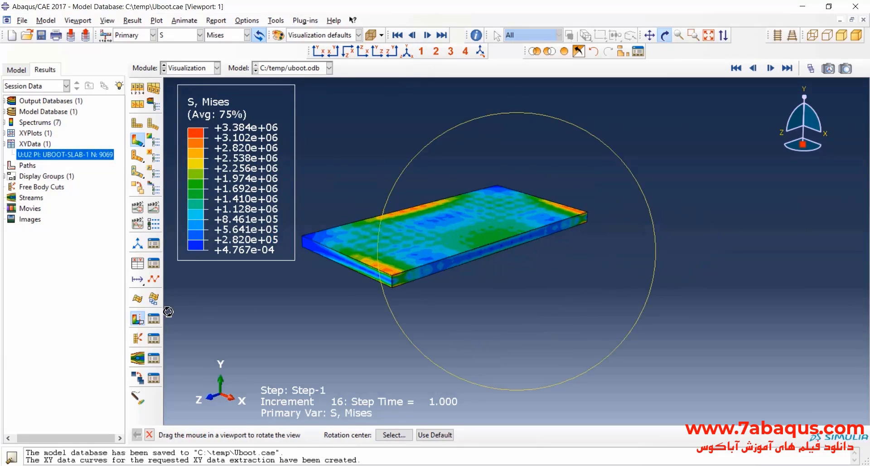
{"action": "left_click", "coordinate": [137, 317]}
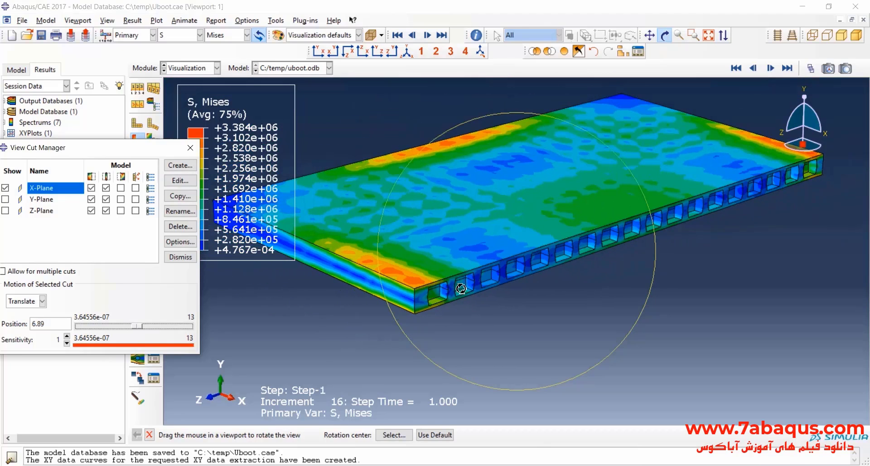
Step: Shift the cut position, return to the vertical cut and zoom in on the voids
{"action": "left_click_drag", "start_coordinate": [103, 325], "coordinate": [143, 325]}
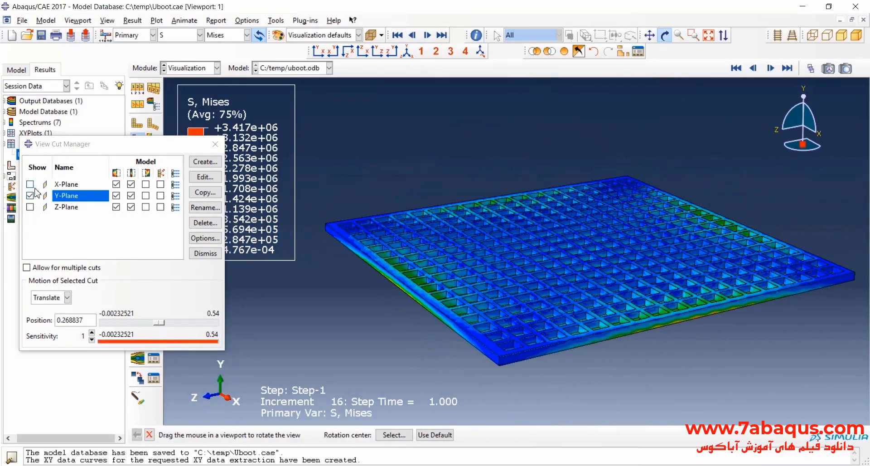
{"action": "left_click", "coordinate": [30, 184]}
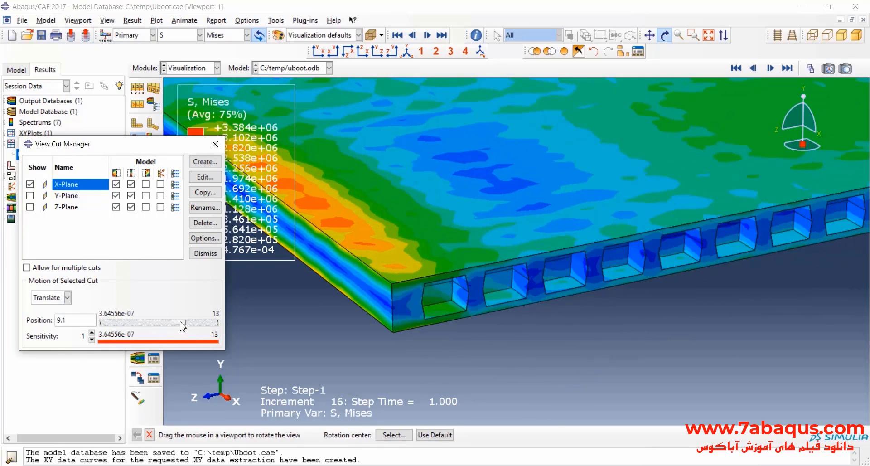
{"action": "left_click_drag", "start_coordinate": [500, 222], "coordinate": [303, 312]}
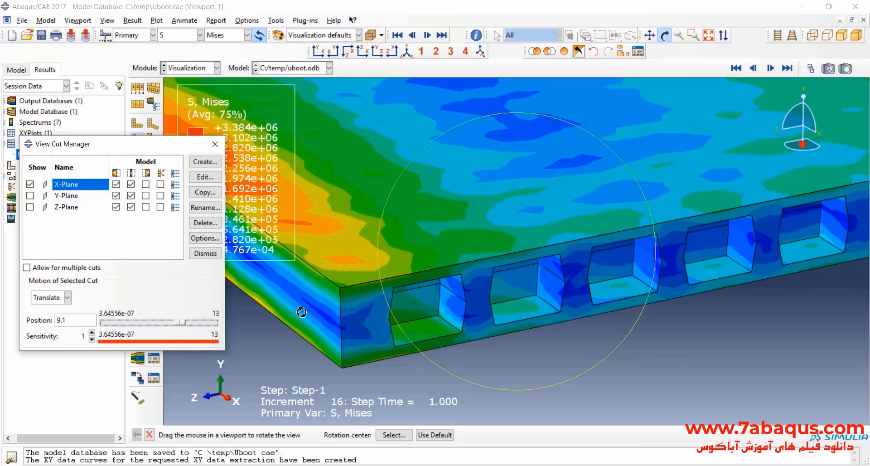
Step: Move the horizontal cut up and down through the slab to inspect the void grid
{"action": "left_click_drag", "start_coordinate": [182, 322], "coordinate": [176, 322]}
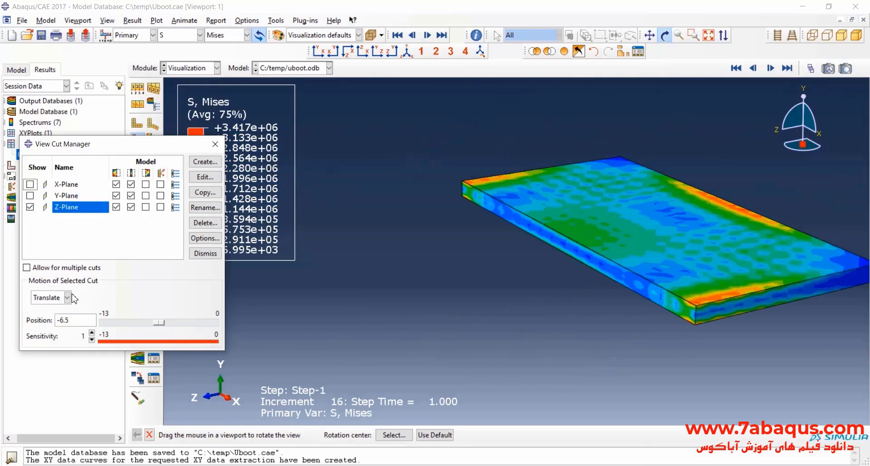
{"action": "left_click_drag", "start_coordinate": [157, 322], "coordinate": [164, 322]}
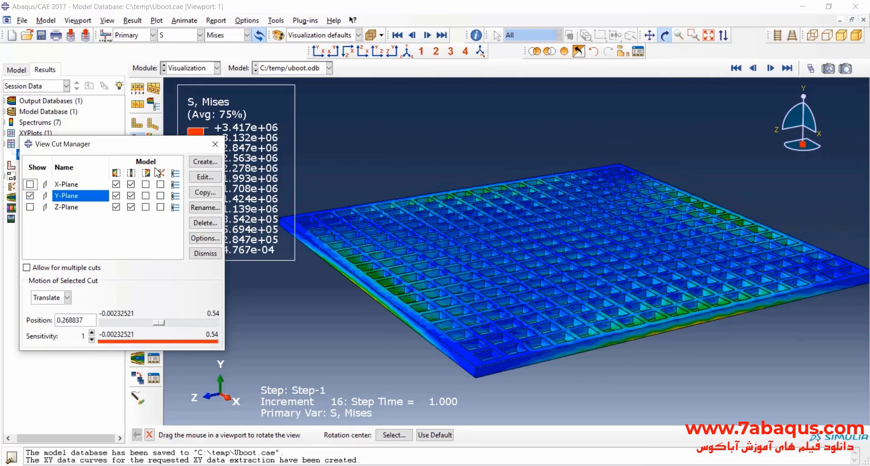
{"action": "left_click_drag", "start_coordinate": [158, 322], "coordinate": [128, 322]}
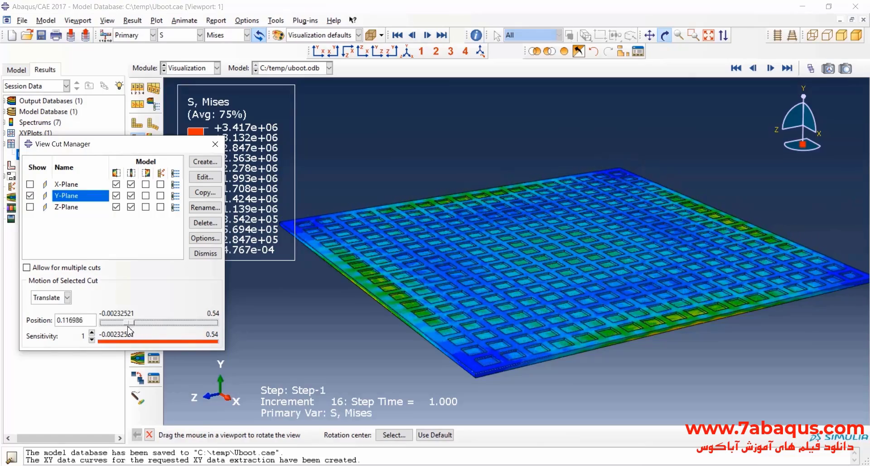
{"action": "left_click_drag", "start_coordinate": [138, 322], "coordinate": [183, 322]}
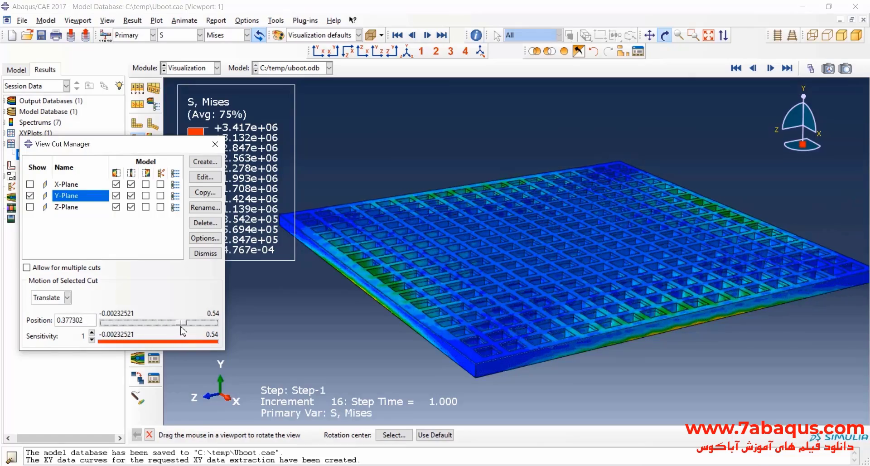
{"action": "left_click_drag", "start_coordinate": [186, 322], "coordinate": [169, 322]}
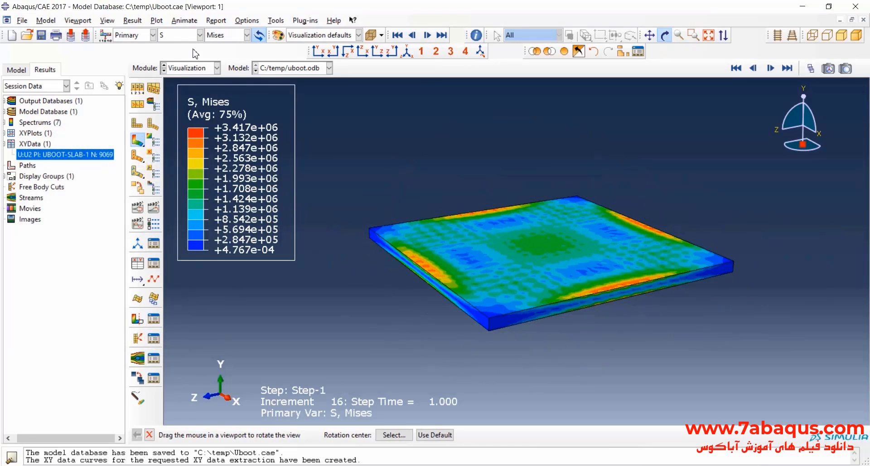
Step: Show Mises stress on the rebar set only and tilt the bar layers edge-on
{"action": "left_click", "coordinate": [580, 51]}
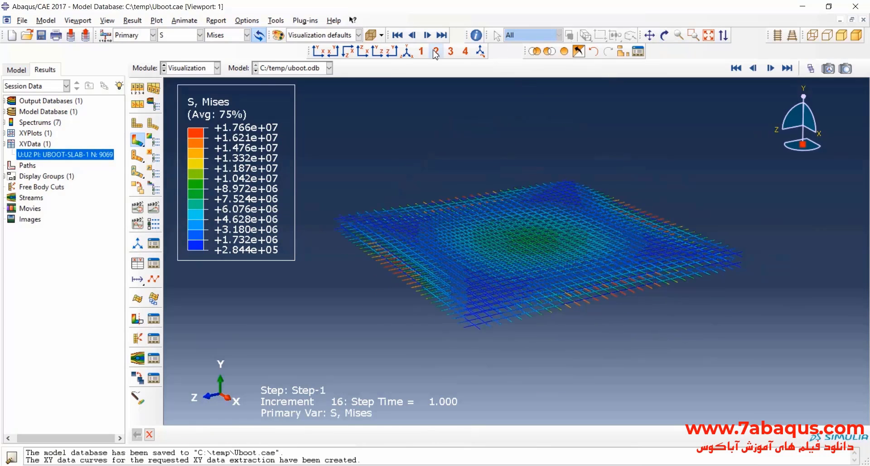
{"action": "left_click", "coordinate": [435, 51]}
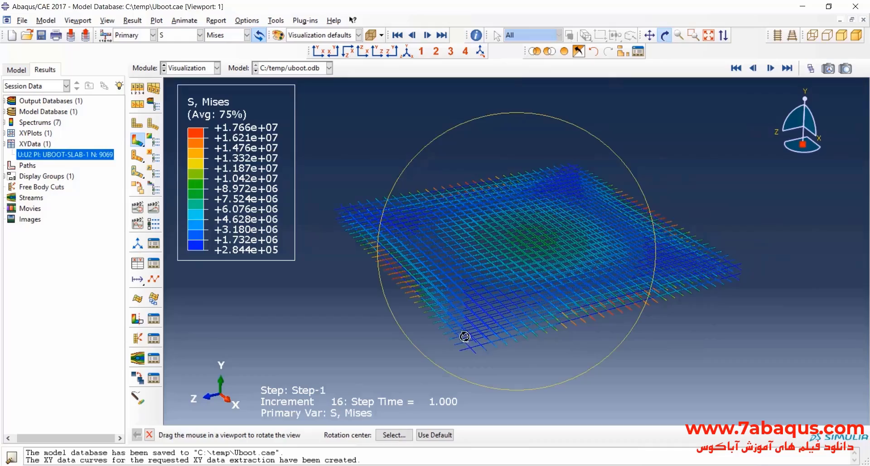
{"action": "left_click_drag", "start_coordinate": [465, 336], "coordinate": [578, 159]}
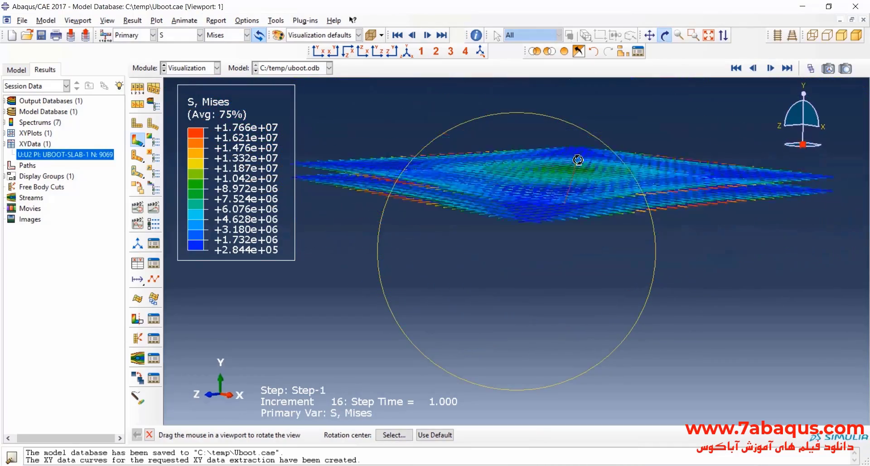